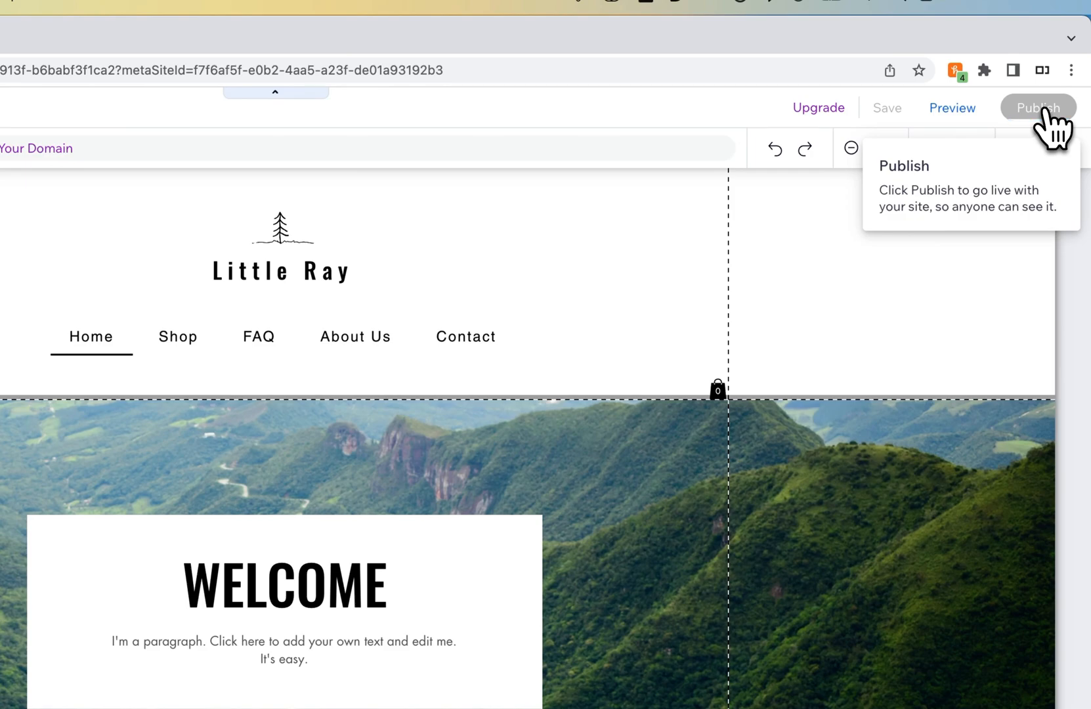
# Publish the Little Ray site and copy its wixsite.com address from the Congratulations dialog.
pyautogui.click(1037, 107)
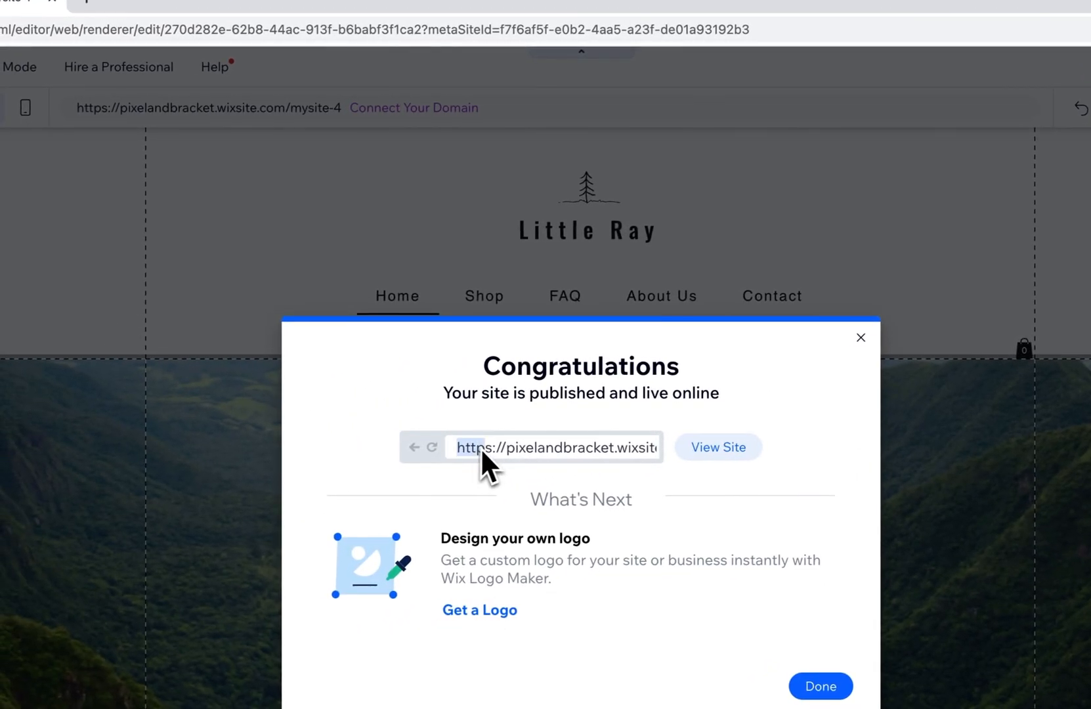
pyautogui.rightClick(554, 447)
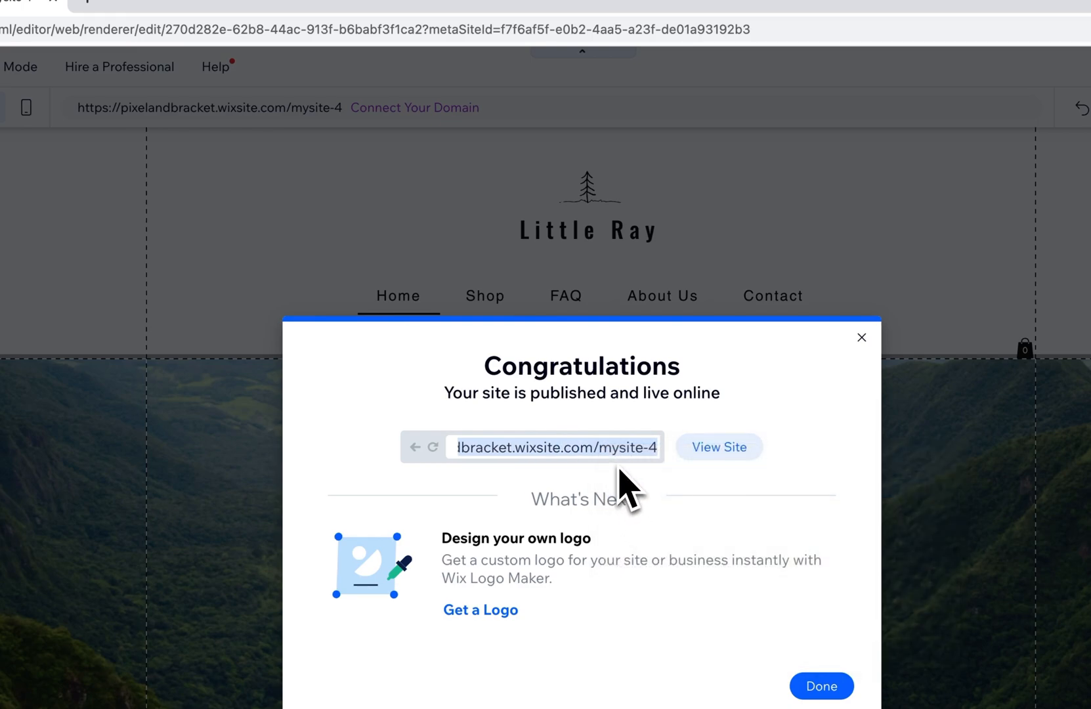
# Open the published Little Ray site at its wixsite.com address in a new tab.
pyautogui.click(719, 446)
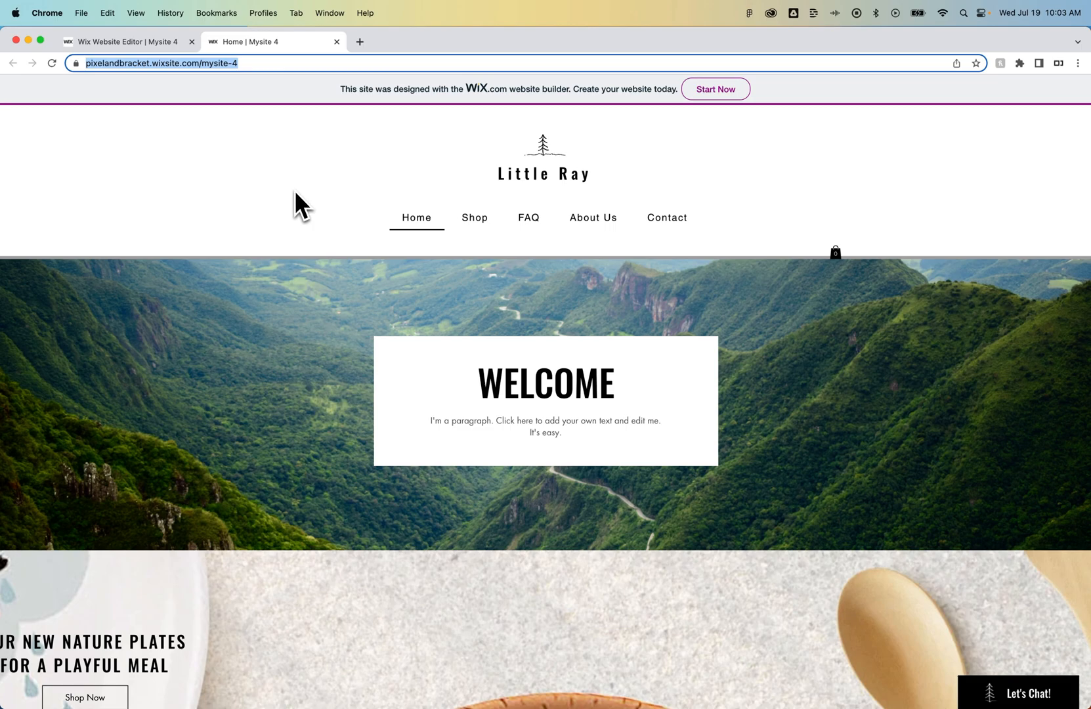
pyautogui.moveTo(315, 212)
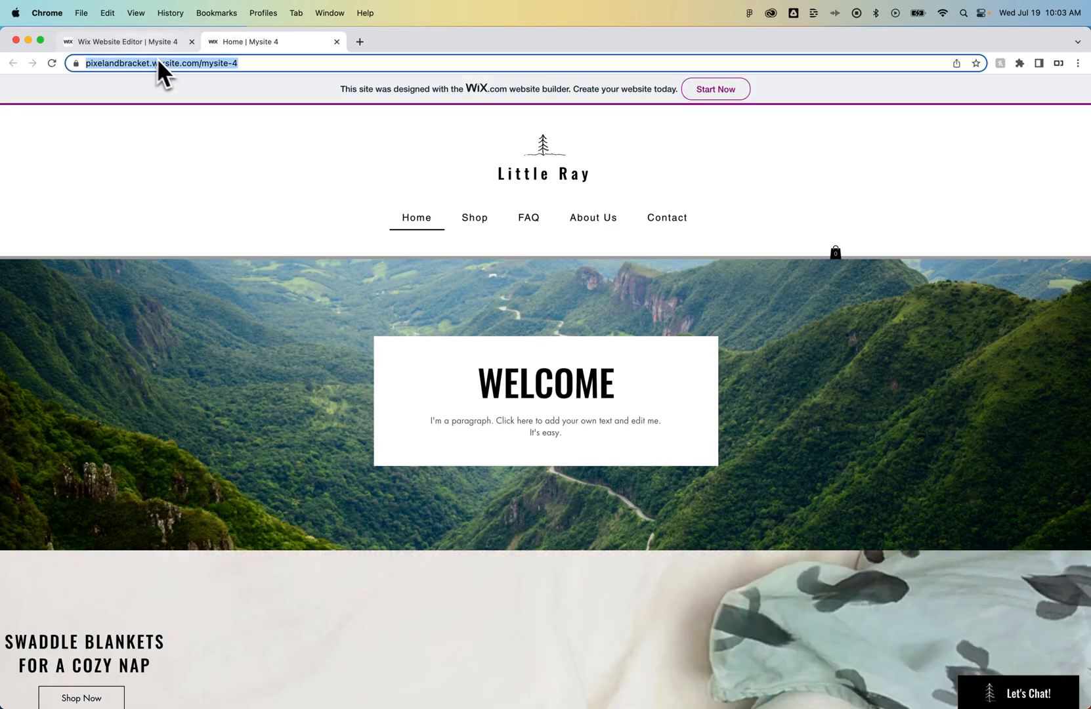
# Open the Mysite 4 dashboard from the editor's Site menu via My Dashboard.
pyautogui.click(126, 41)
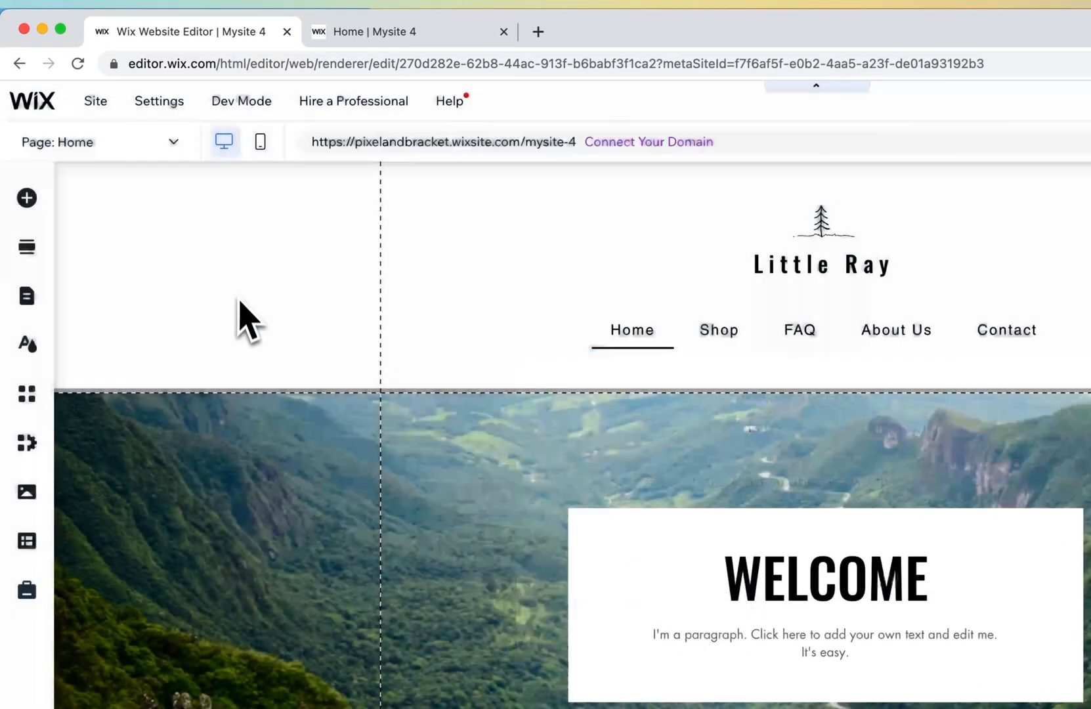
pyautogui.click(159, 101)
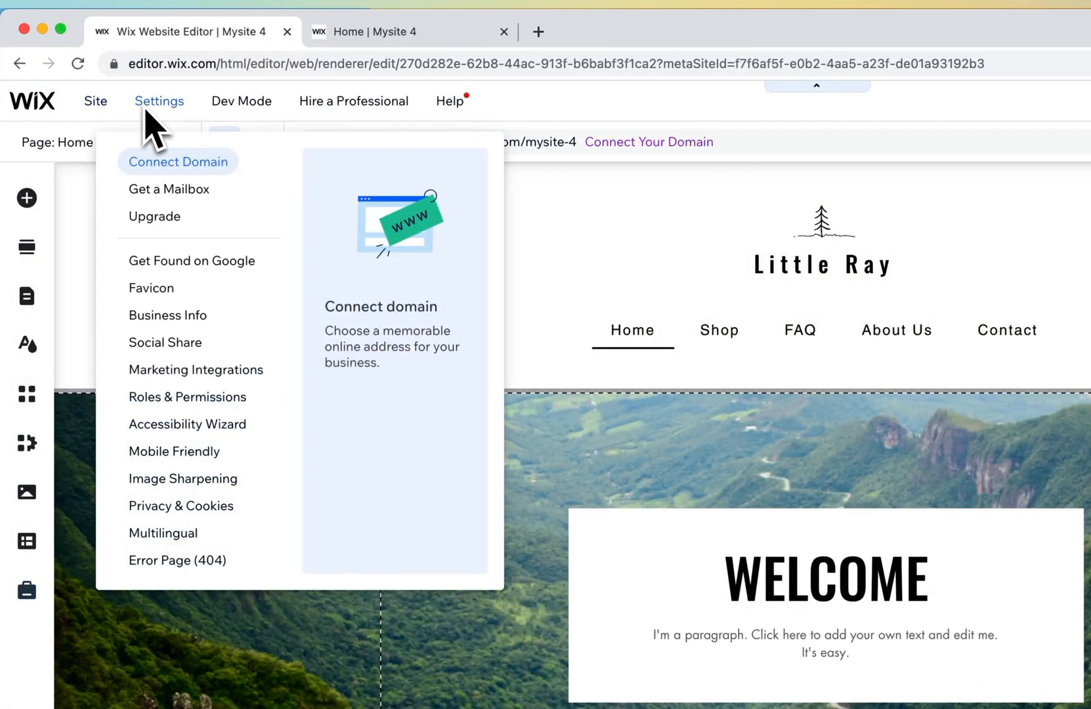
pyautogui.moveTo(187, 396)
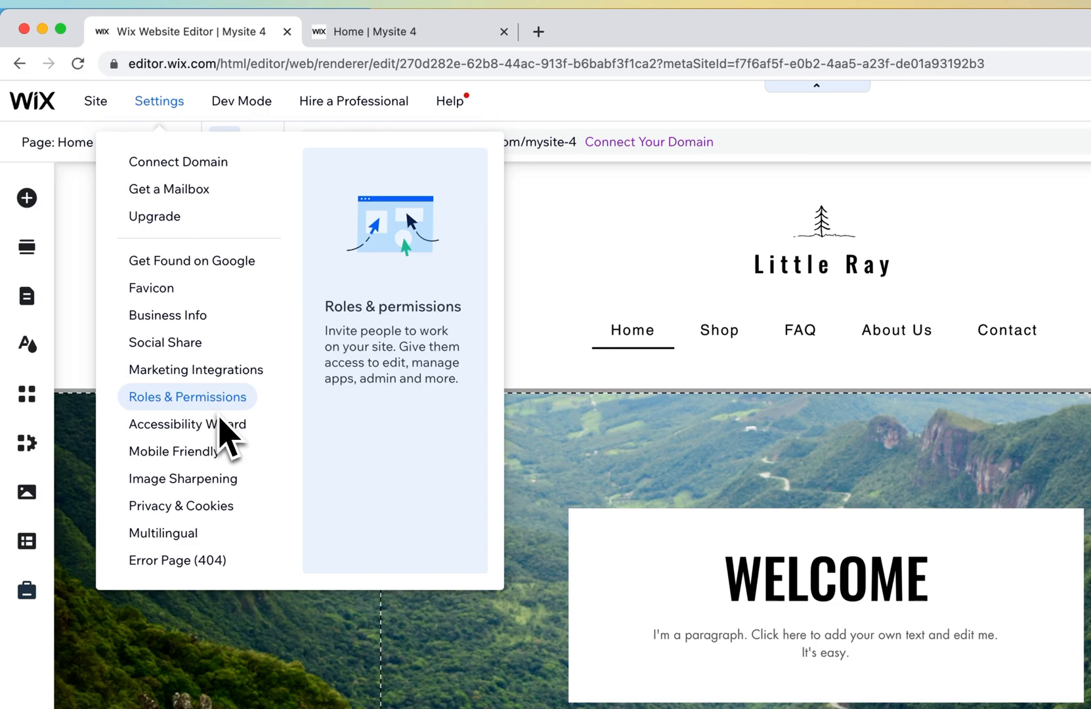
pyautogui.click(96, 100)
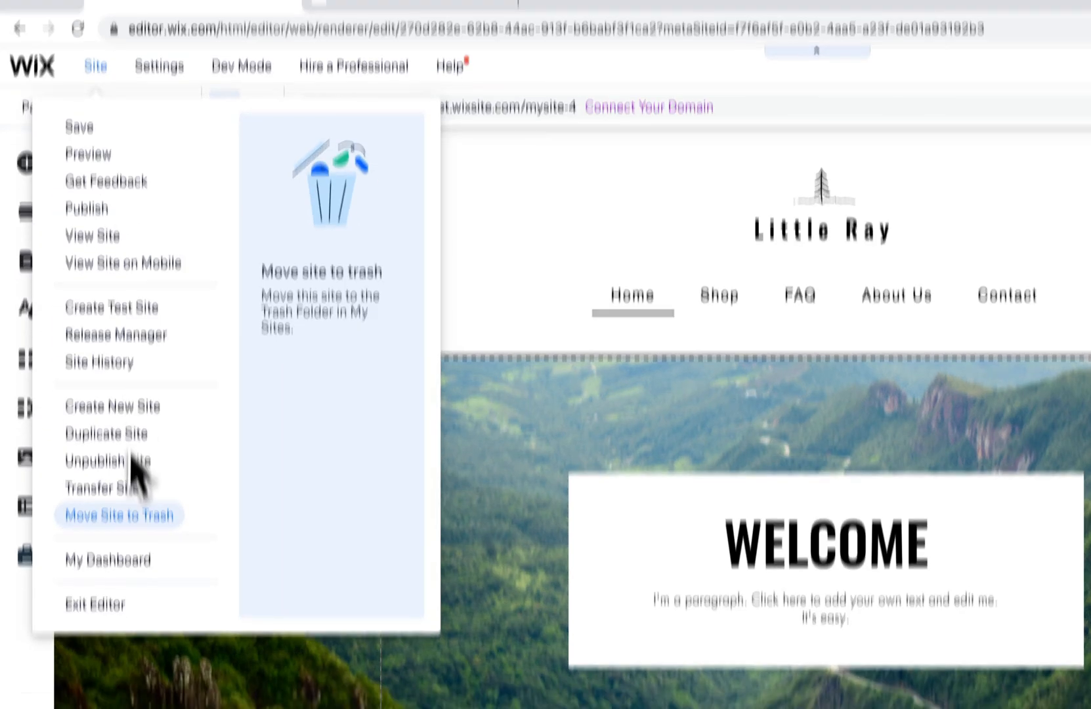
pyautogui.click(108, 559)
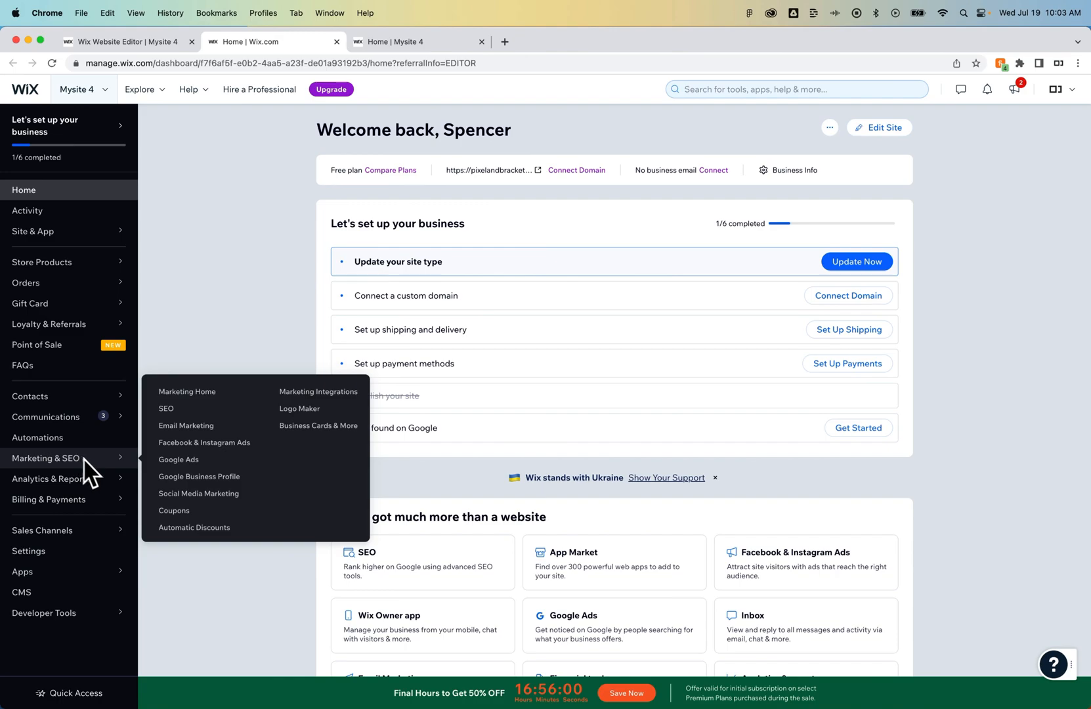
pyautogui.moveTo(178, 459)
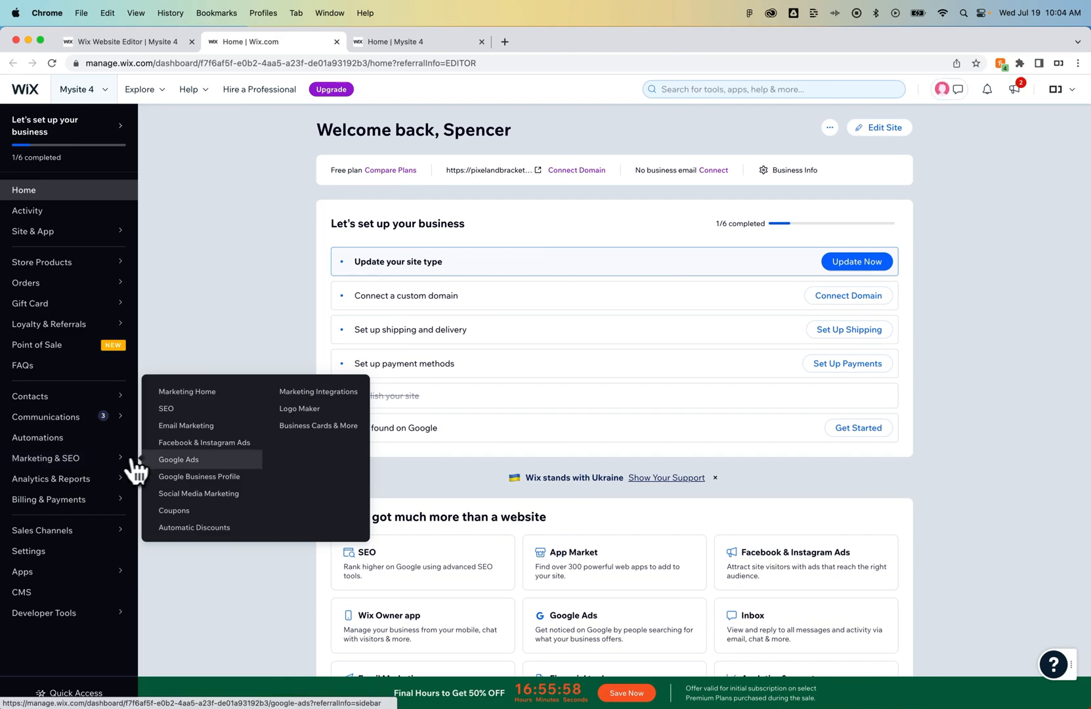
# Open the Marketing & SEO page and scroll to the SEO tools and settings.
pyautogui.click(165, 408)
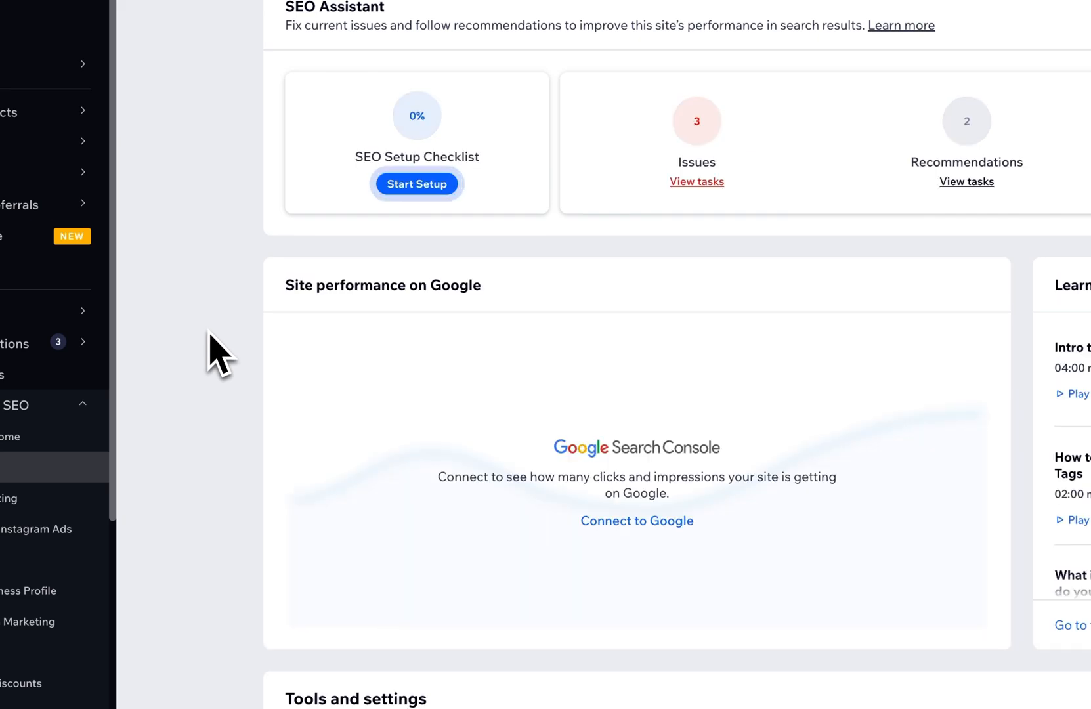
pyautogui.scroll(-3)
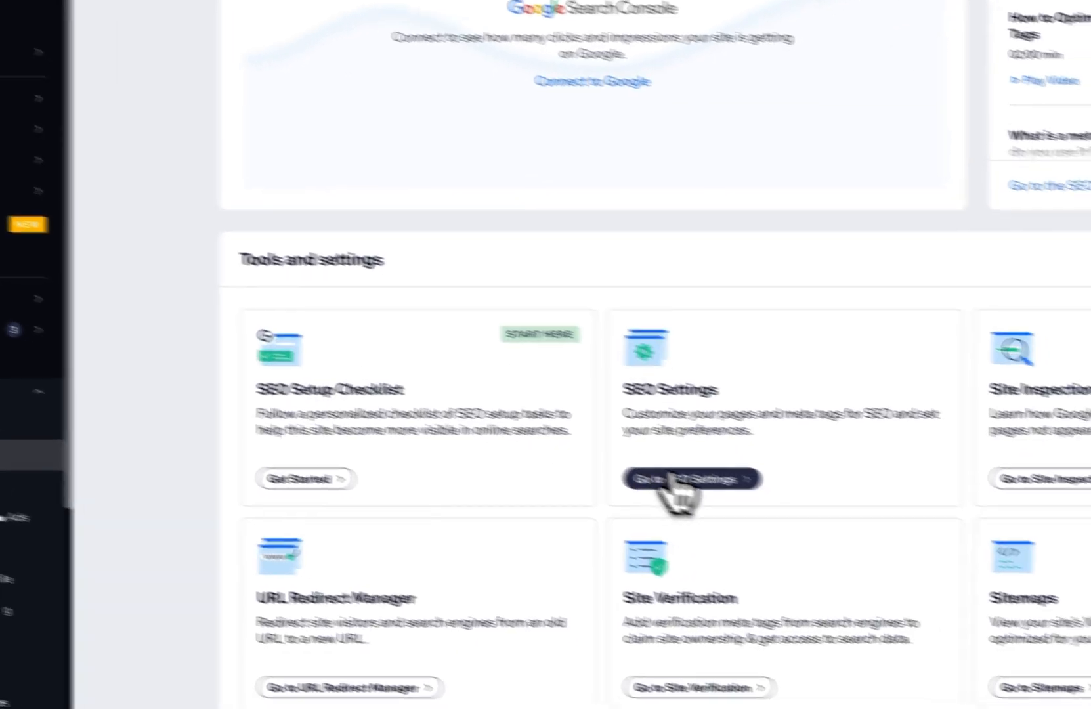
# Turn off 'Let search engines index your site' in SEO Settings and confirm Hide Site.
pyautogui.click(690, 478)
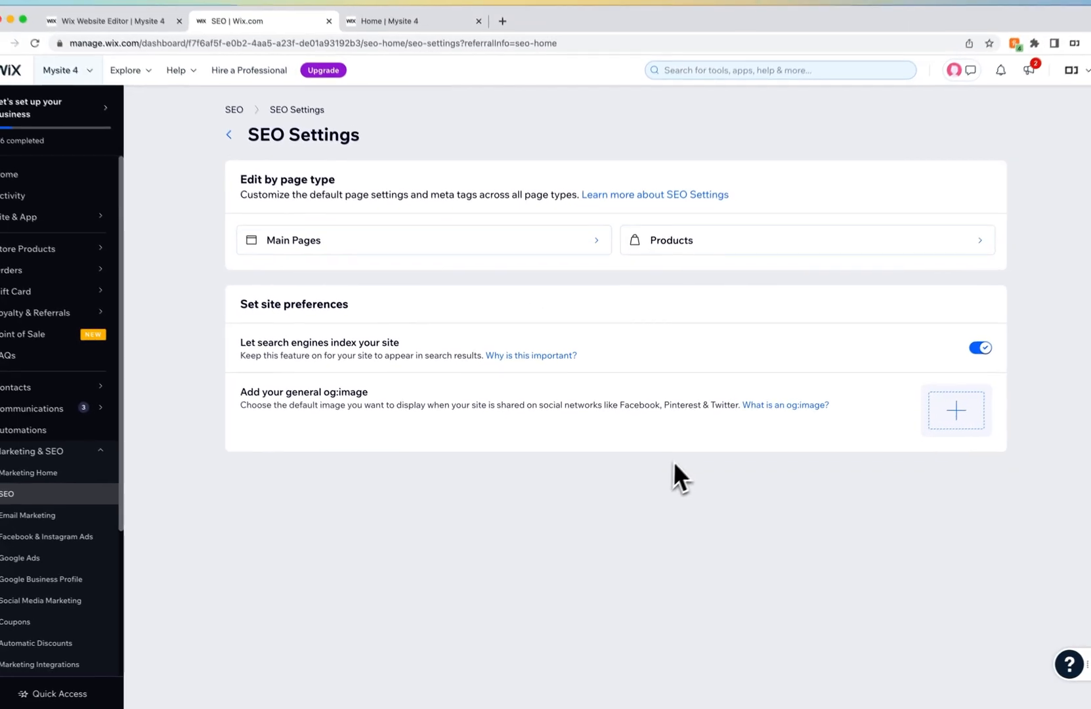
pyautogui.click(980, 348)
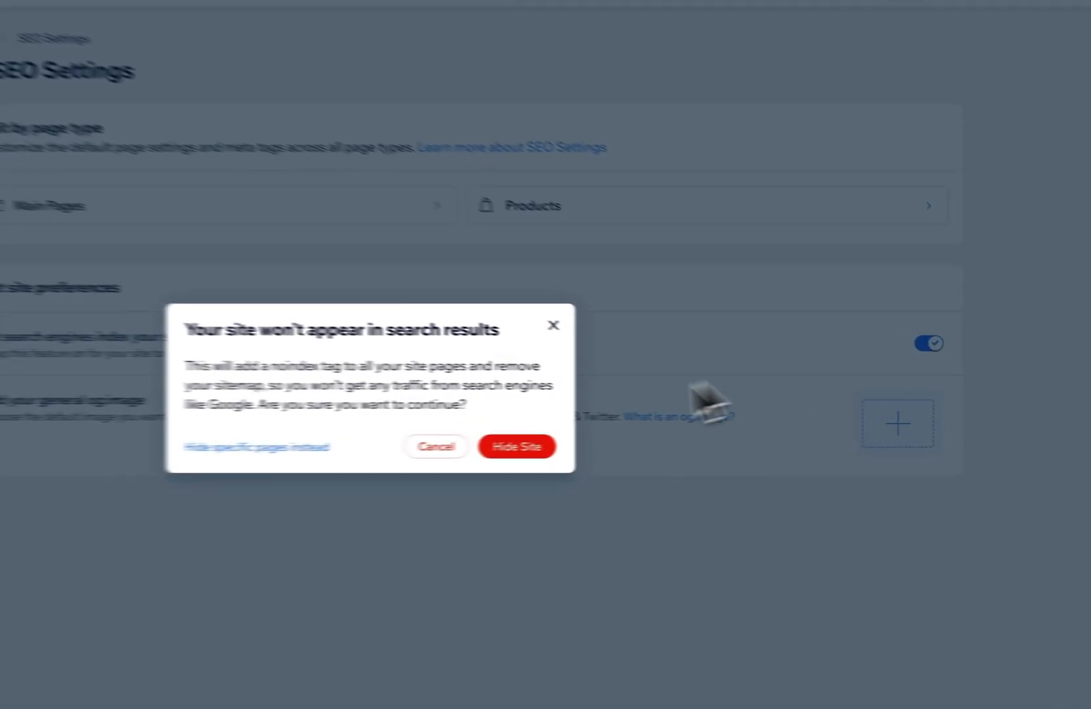
pyautogui.click(436, 446)
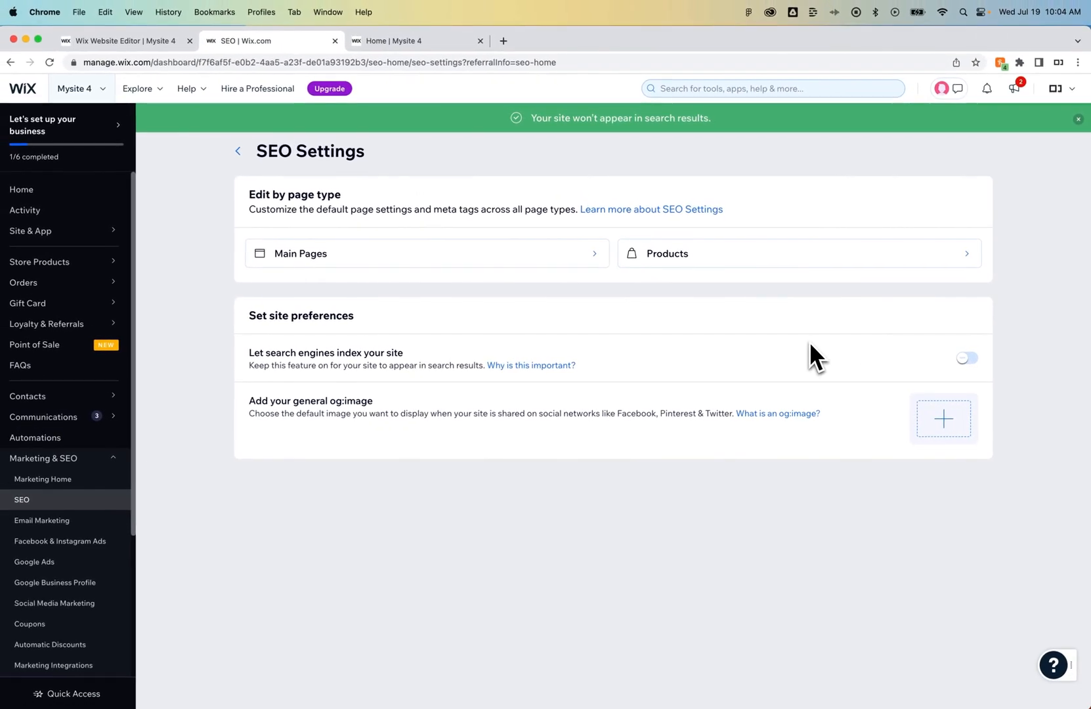
pyautogui.click(1077, 119)
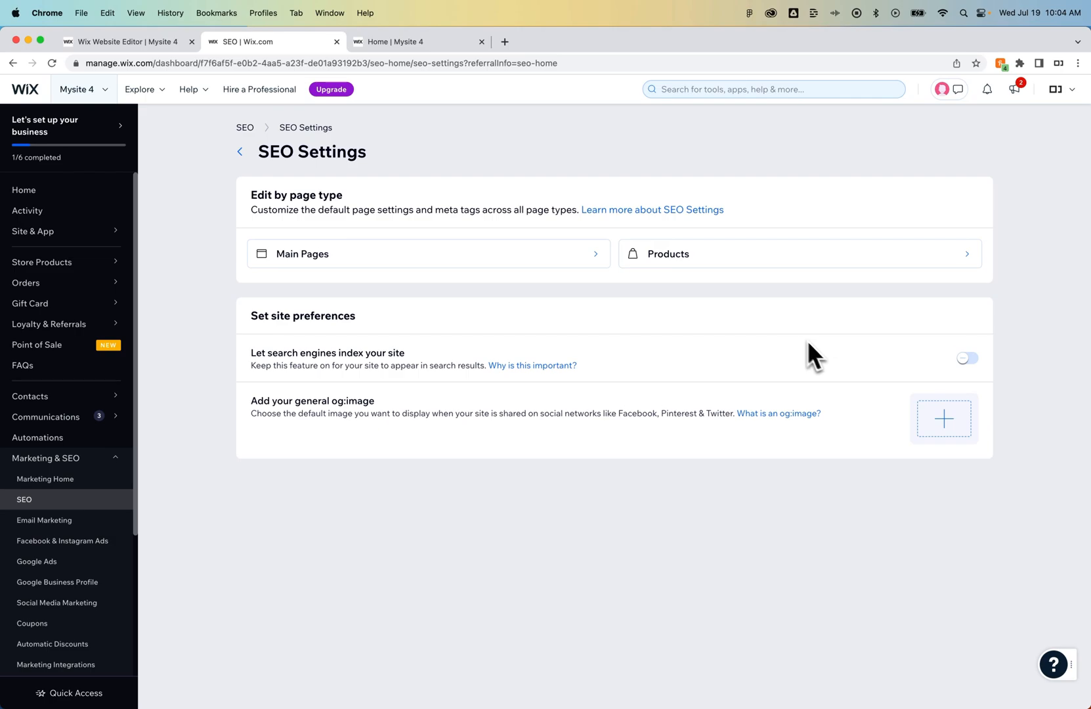
# Check the live Home | Mysite 4 tab, then return to the Wix Website Editor tab.
pyautogui.click(421, 42)
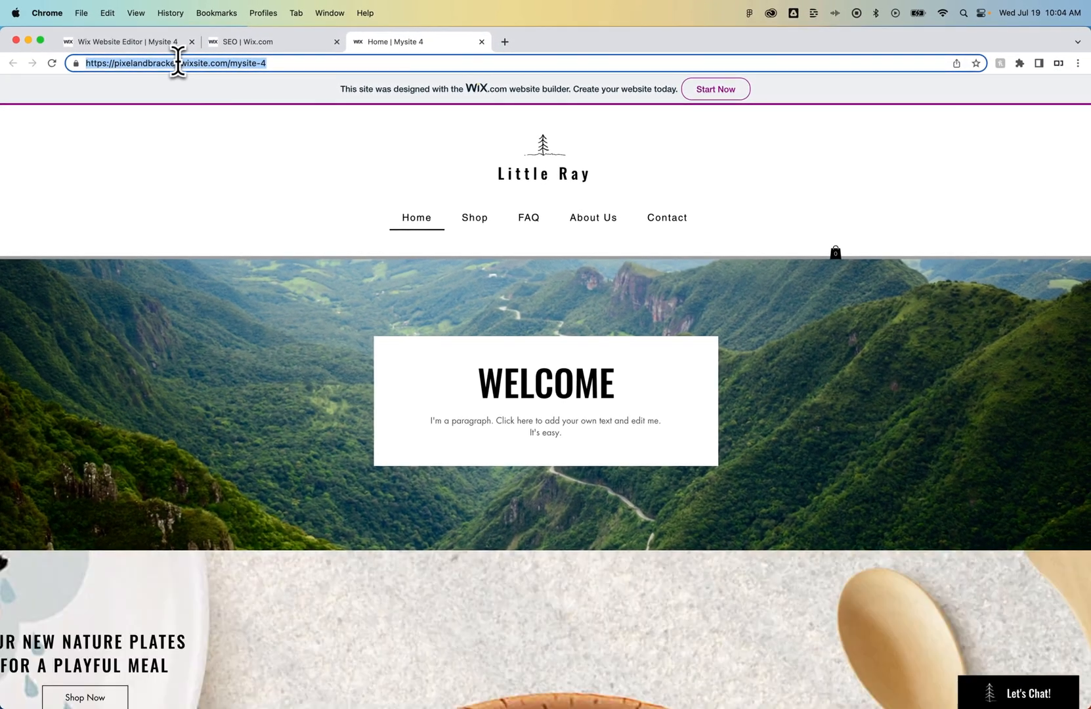
pyautogui.click(126, 42)
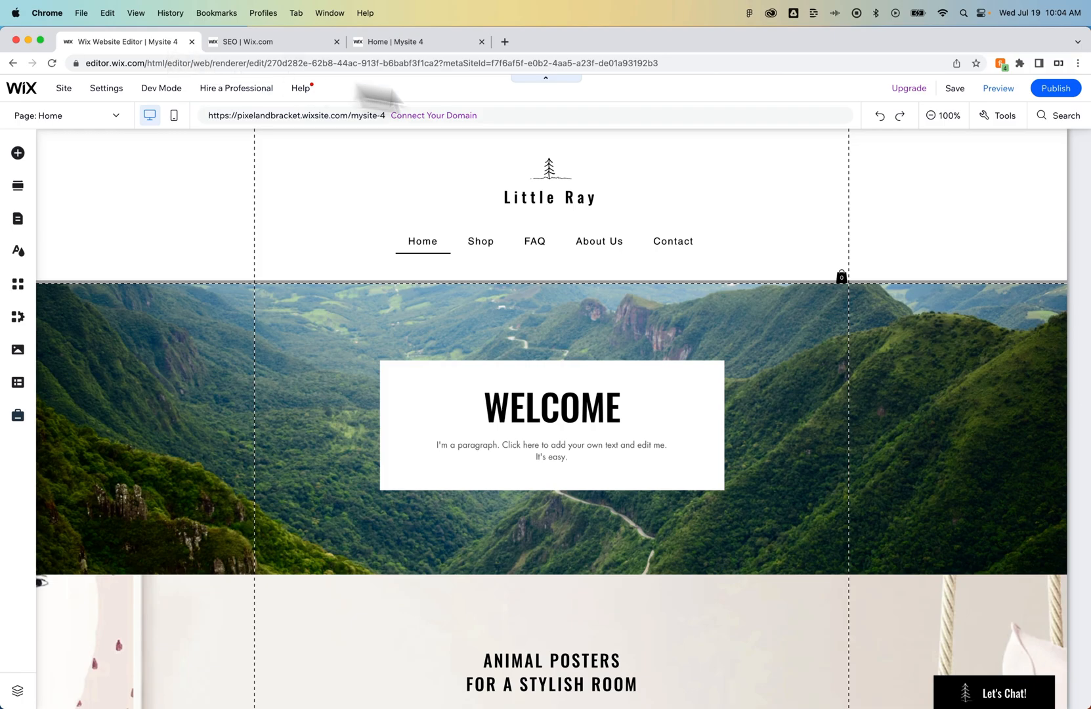